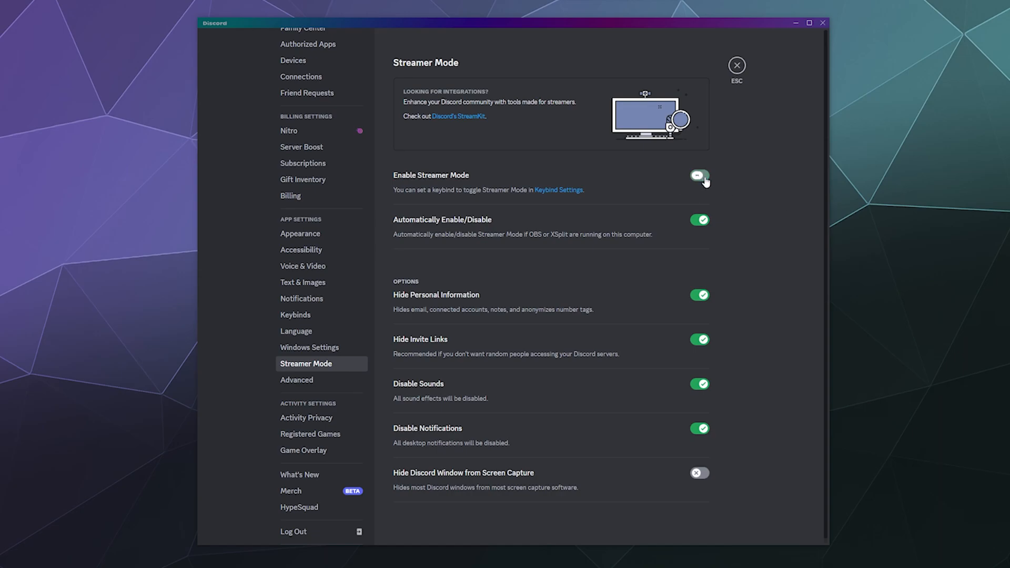
- Switch on Enable Streamer Mode and return to the server chat
{"action": "left_click", "coordinate": [698, 176]}
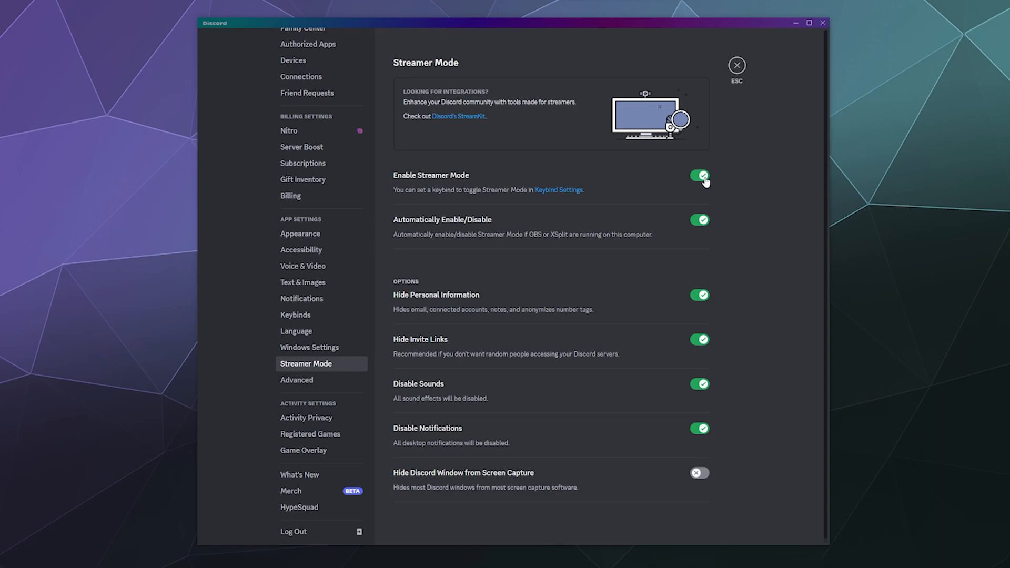
{"action": "left_click", "coordinate": [736, 65]}
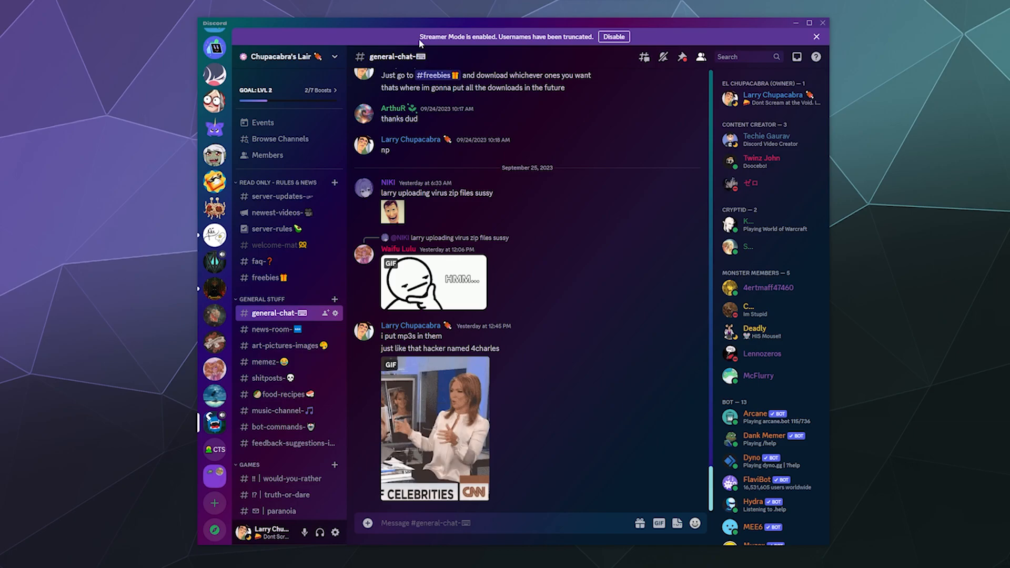
{"action": "mouse_move", "coordinate": [700, 294]}
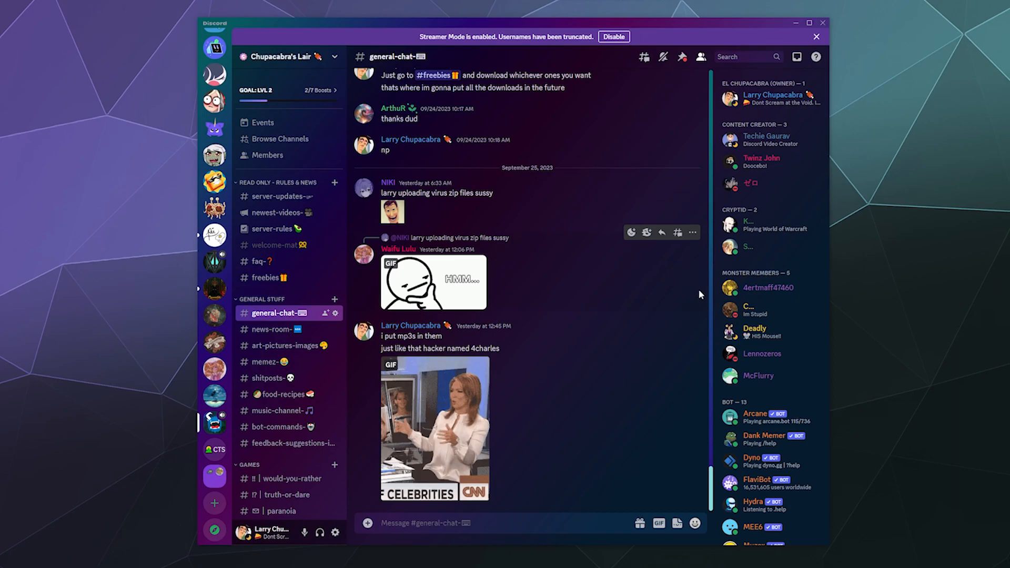
{"action": "mouse_move", "coordinate": [749, 225]}
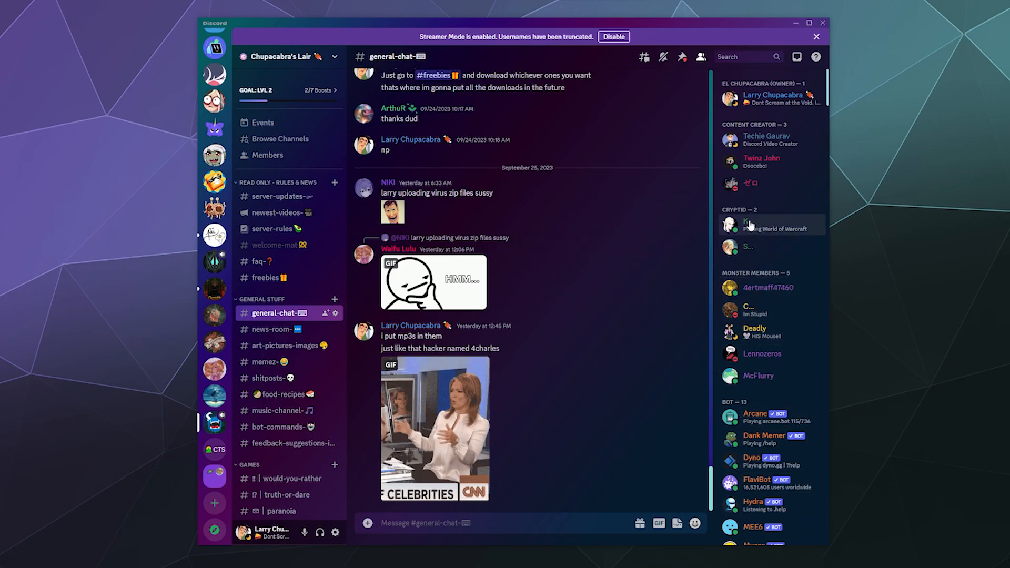
{"action": "mouse_move", "coordinate": [747, 226]}
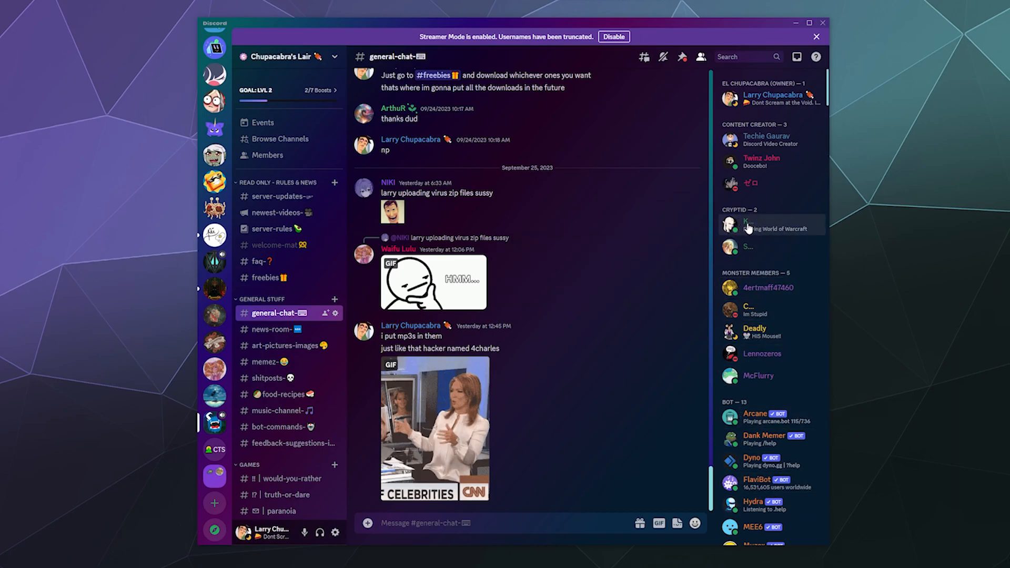
{"action": "mouse_move", "coordinate": [784, 261]}
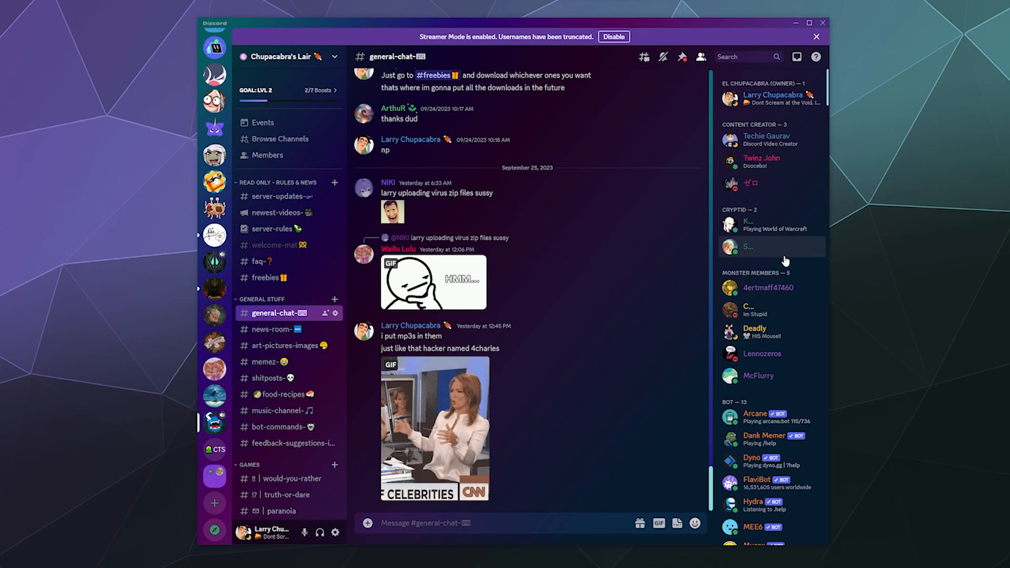
{"action": "mouse_move", "coordinate": [782, 315]}
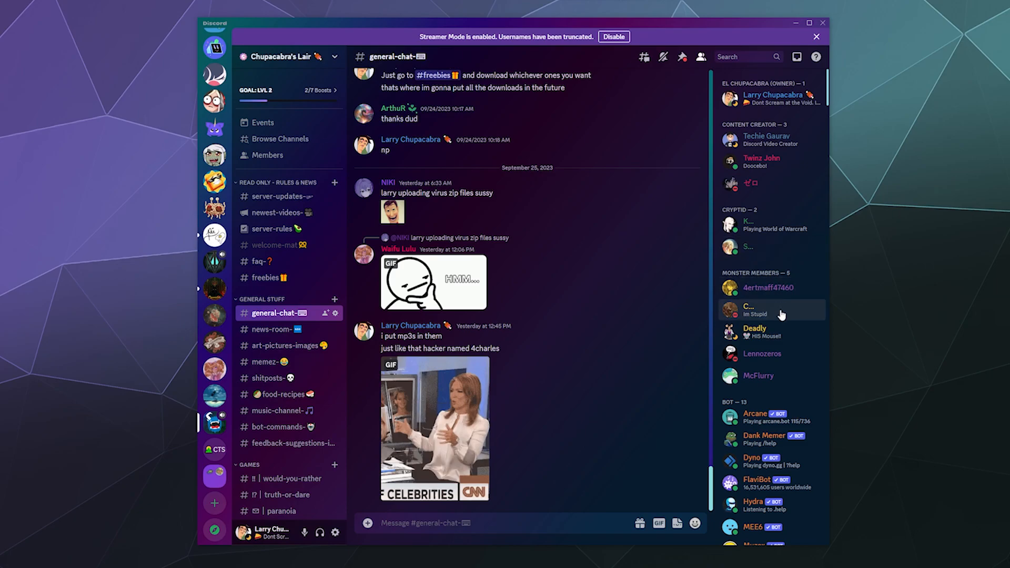
{"action": "mouse_move", "coordinate": [617, 319]}
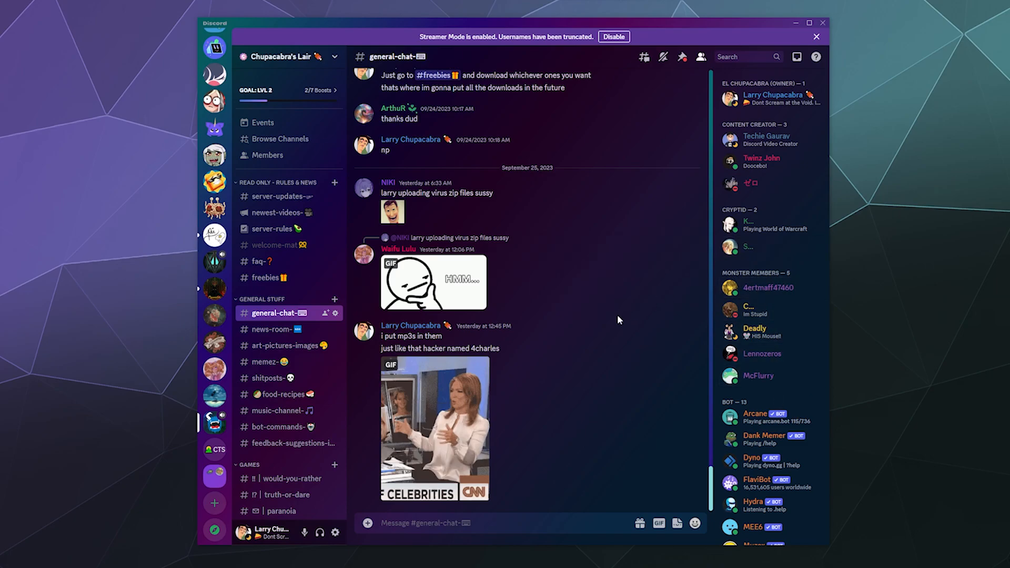
{"action": "mouse_move", "coordinate": [361, 556]}
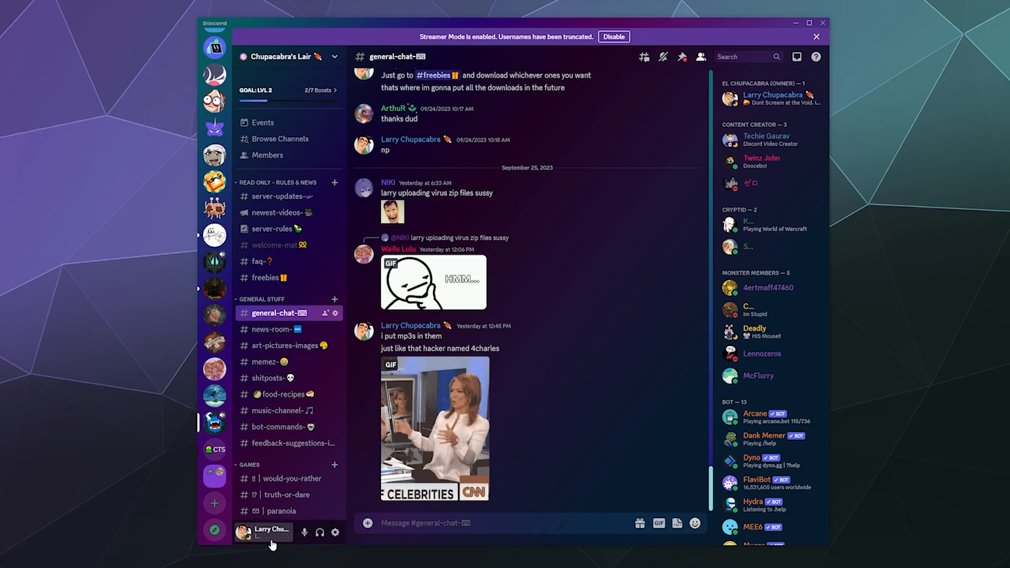
{"action": "mouse_move", "coordinate": [268, 537]}
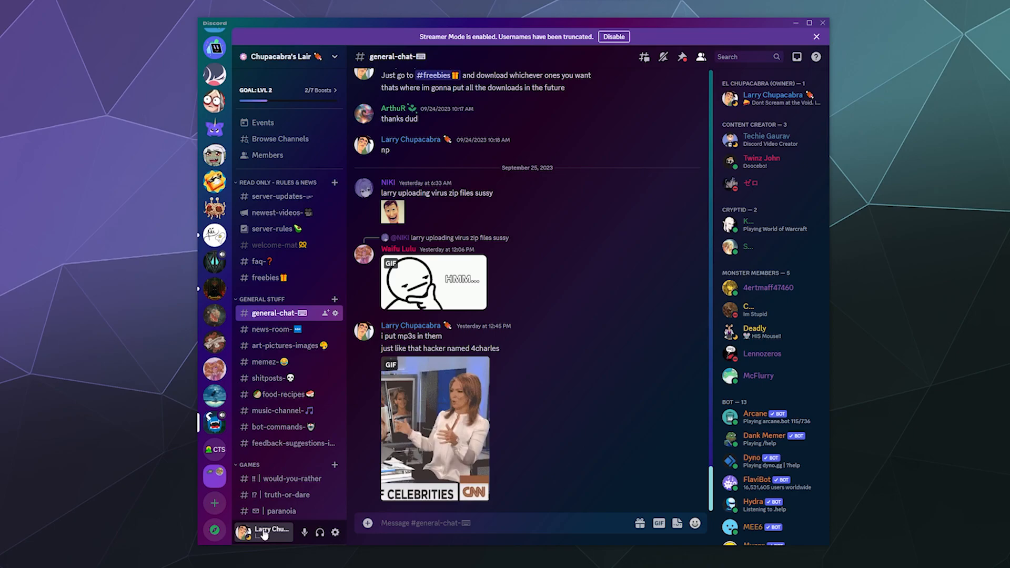
- View the Profiles settings page via Family Center, revealing the Streamer Mode placeholder hiding the editor
{"action": "left_click", "coordinate": [335, 532]}
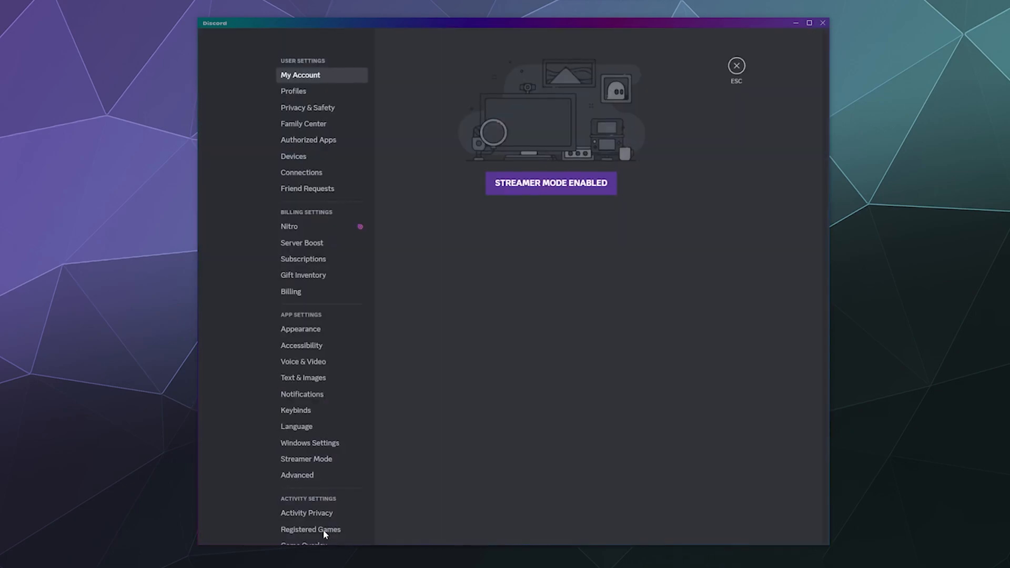
{"action": "mouse_move", "coordinate": [251, 460]}
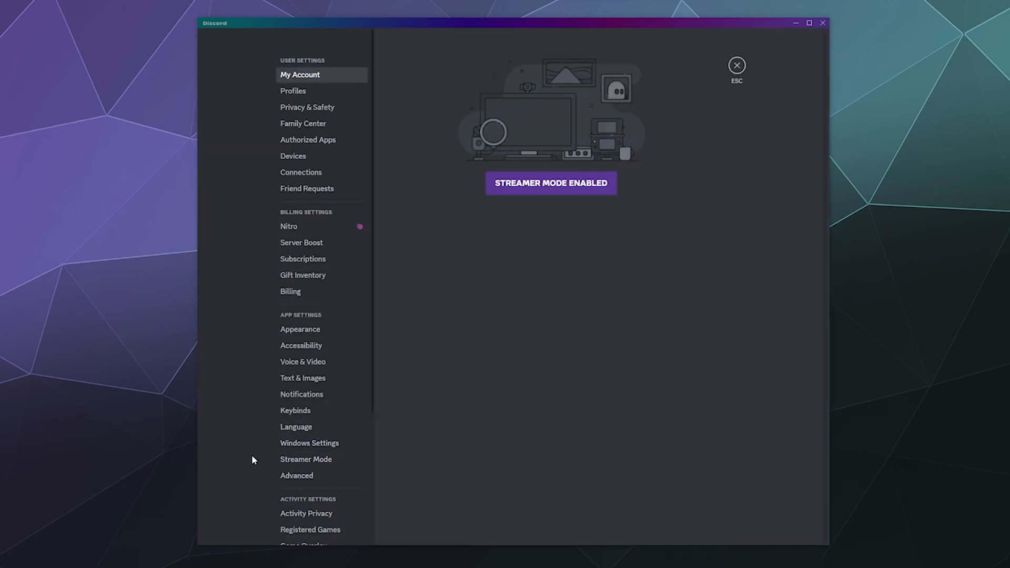
{"action": "mouse_move", "coordinate": [544, 183]}
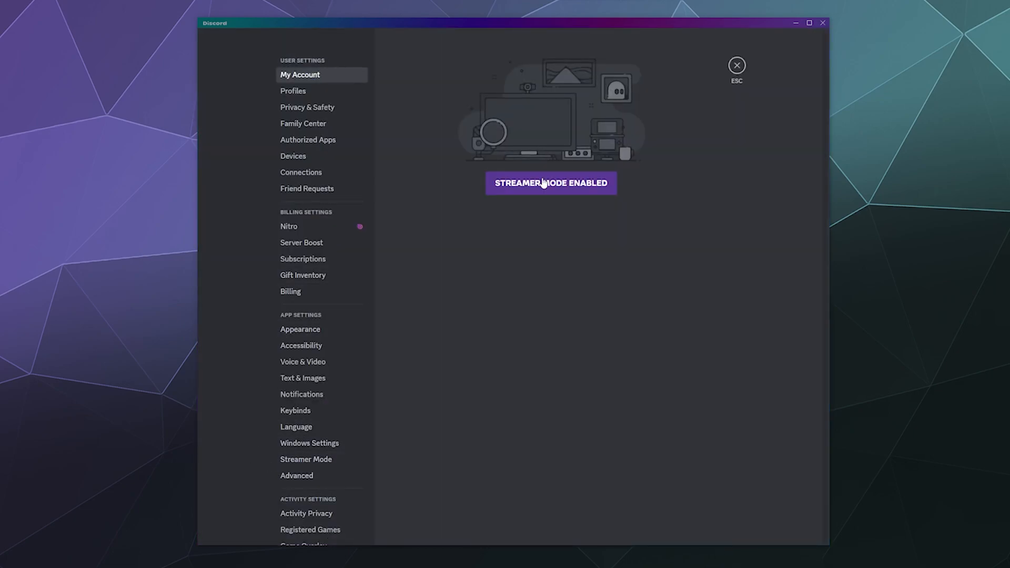
{"action": "left_click", "coordinate": [292, 91]}
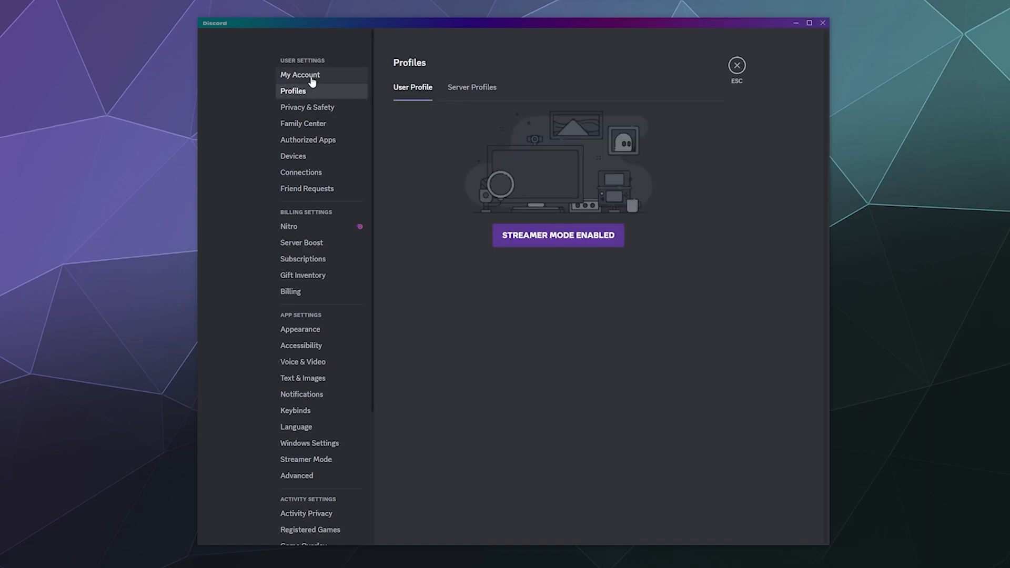
{"action": "mouse_move", "coordinate": [307, 107]}
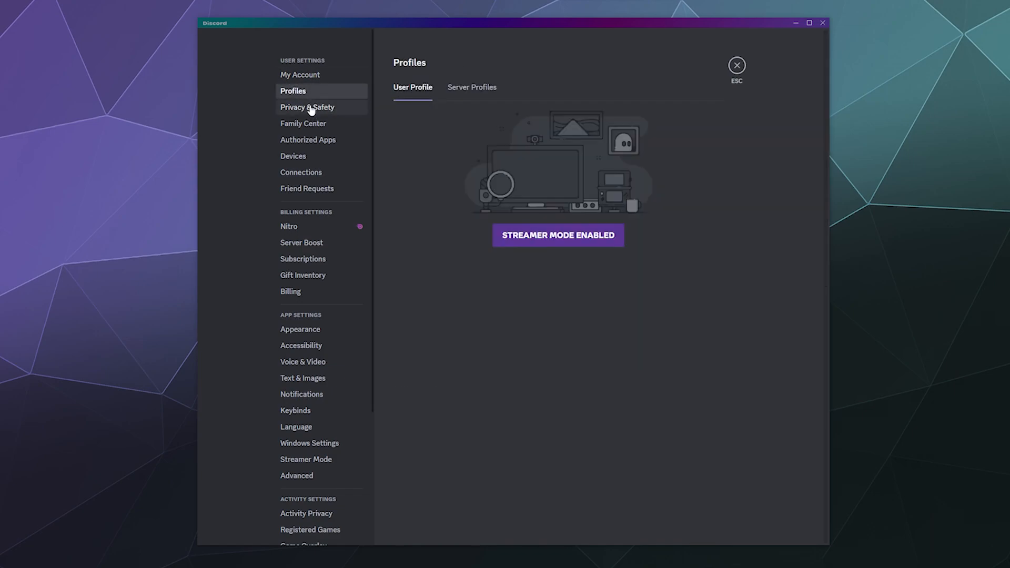
{"action": "left_click", "coordinate": [302, 123]}
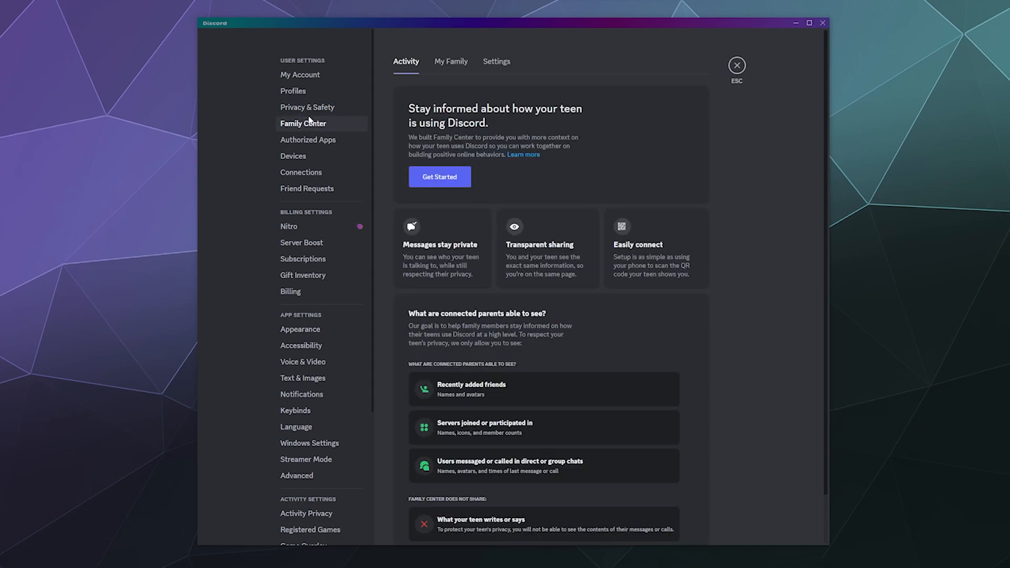
{"action": "left_click", "coordinate": [293, 90]}
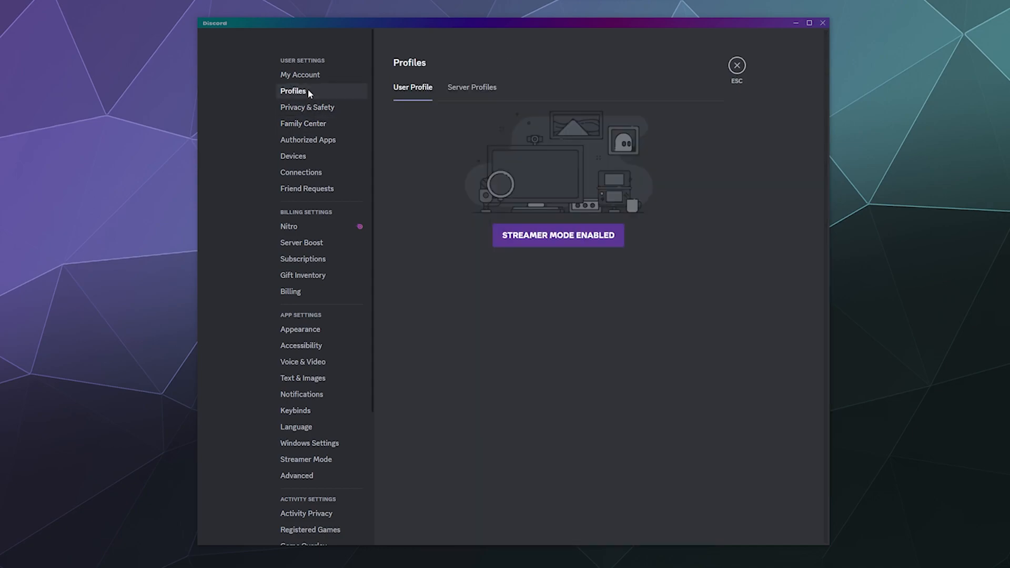
{"action": "mouse_move", "coordinate": [306, 233]}
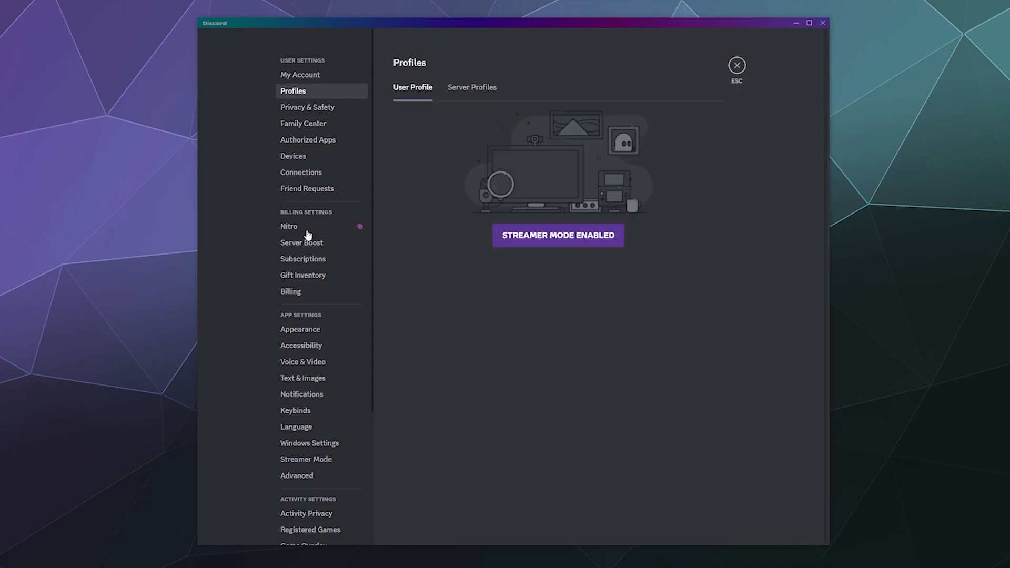
{"action": "left_click", "coordinate": [306, 460]}
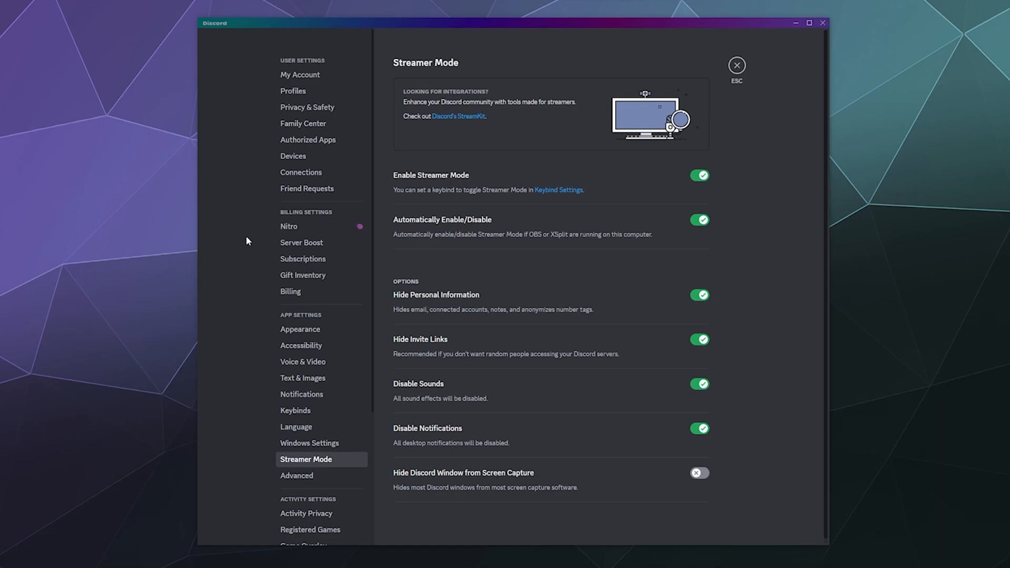
{"action": "mouse_move", "coordinate": [625, 487]}
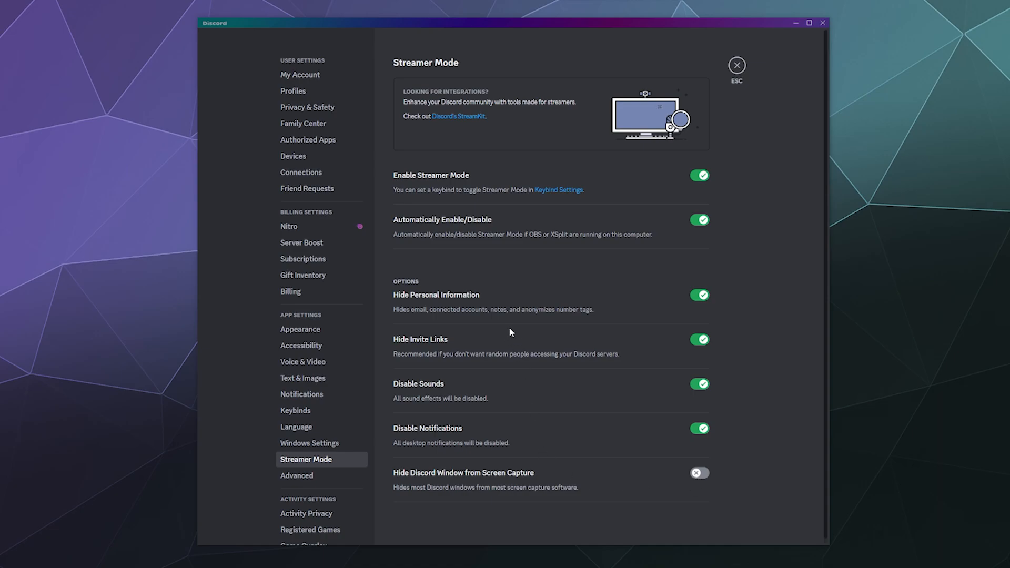
{"action": "mouse_move", "coordinate": [496, 188]}
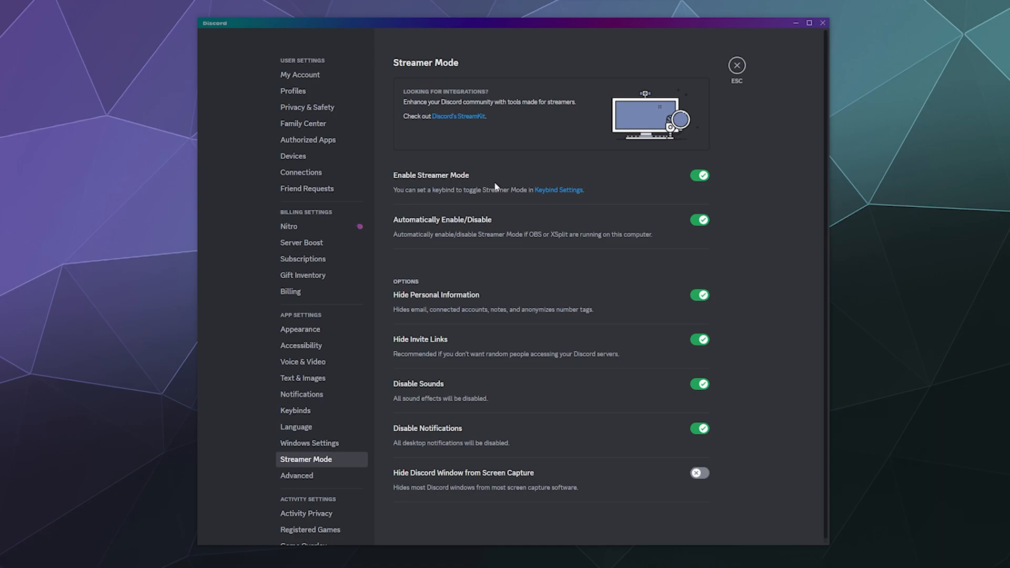
{"action": "mouse_move", "coordinate": [435, 230]}
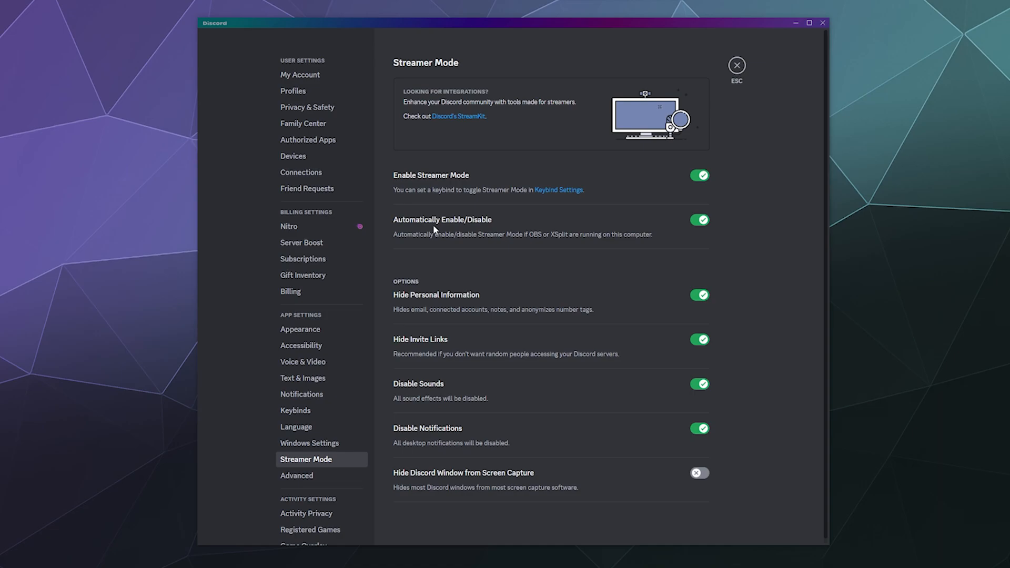
{"action": "mouse_move", "coordinate": [438, 309]}
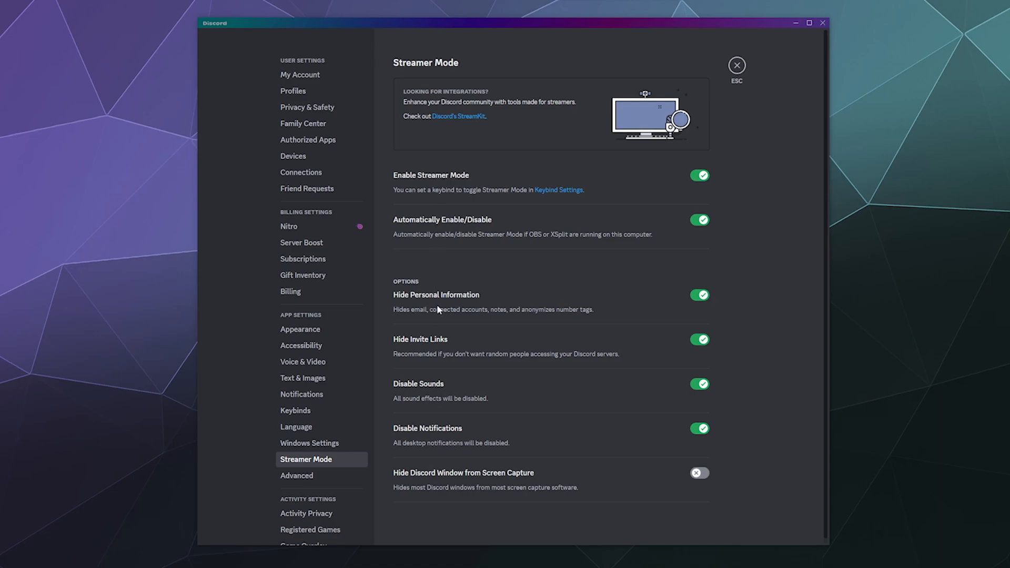
{"action": "mouse_move", "coordinate": [430, 346]}
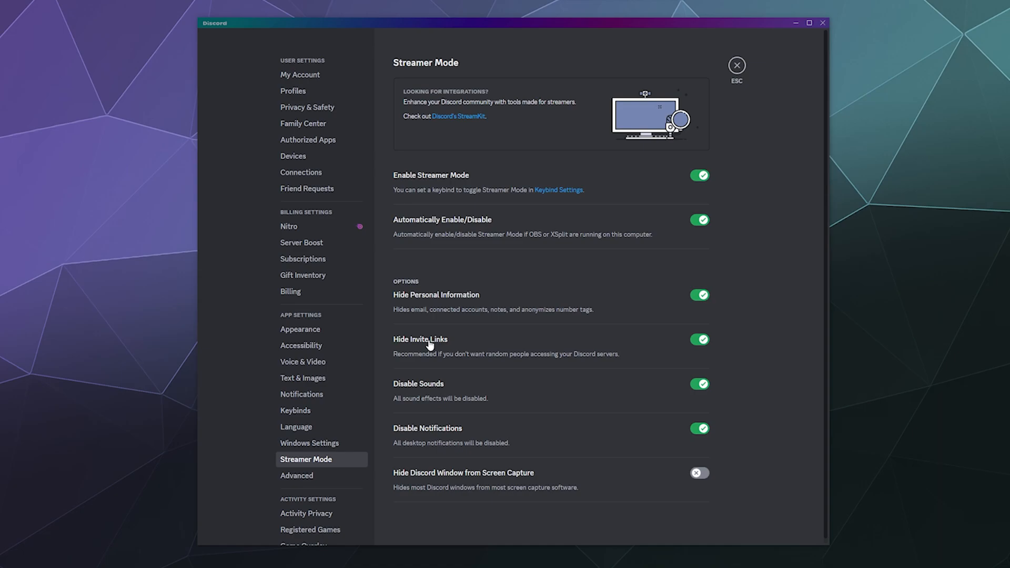
{"action": "mouse_move", "coordinate": [437, 388]}
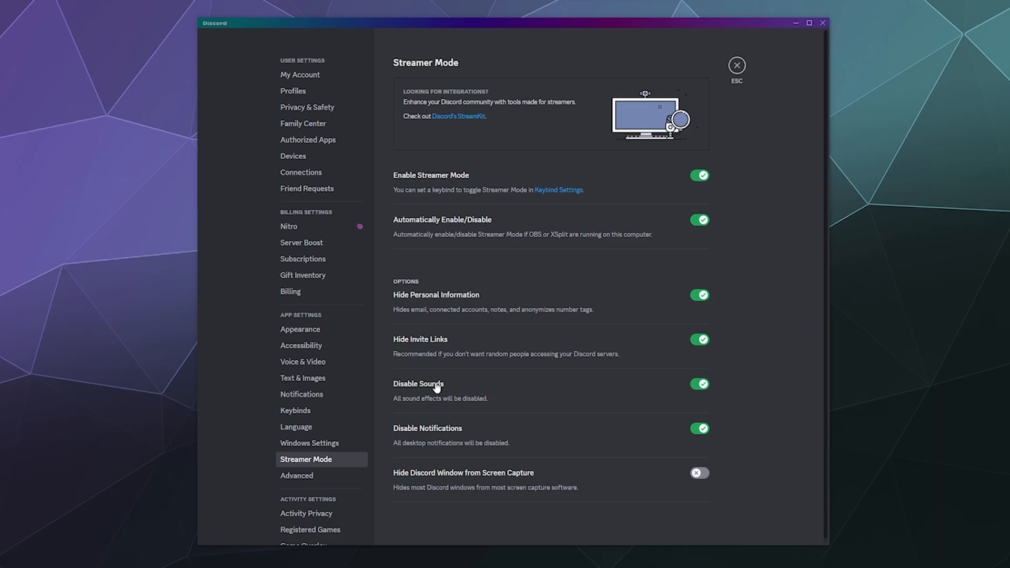
{"action": "mouse_move", "coordinate": [426, 432]}
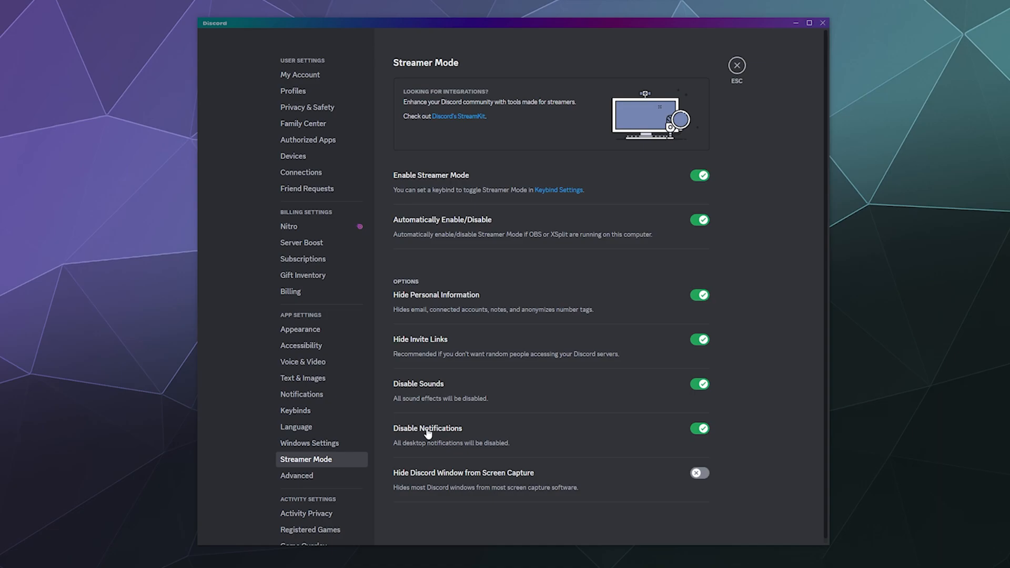
{"action": "mouse_move", "coordinate": [434, 451]}
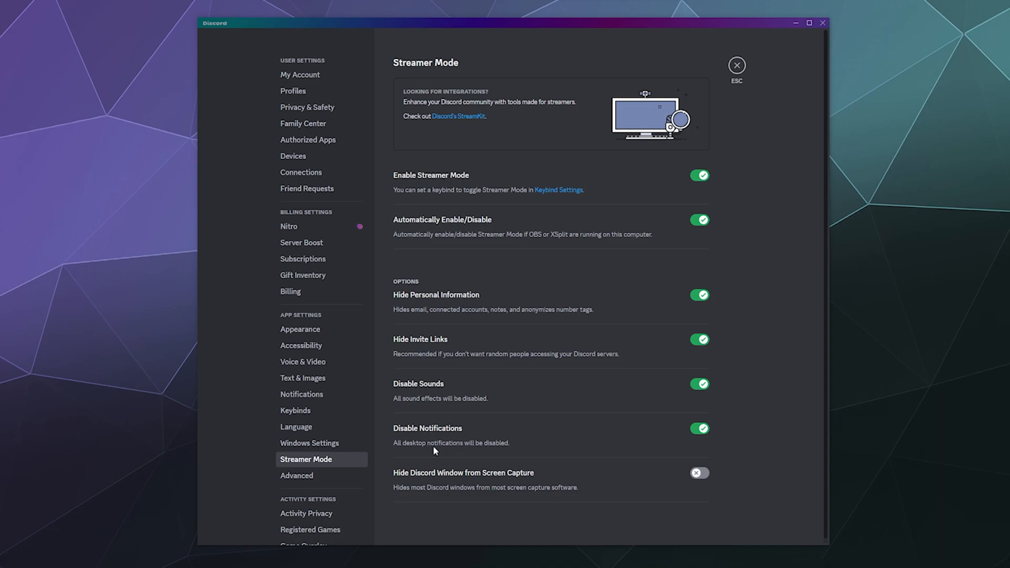
{"action": "mouse_move", "coordinate": [441, 480]}
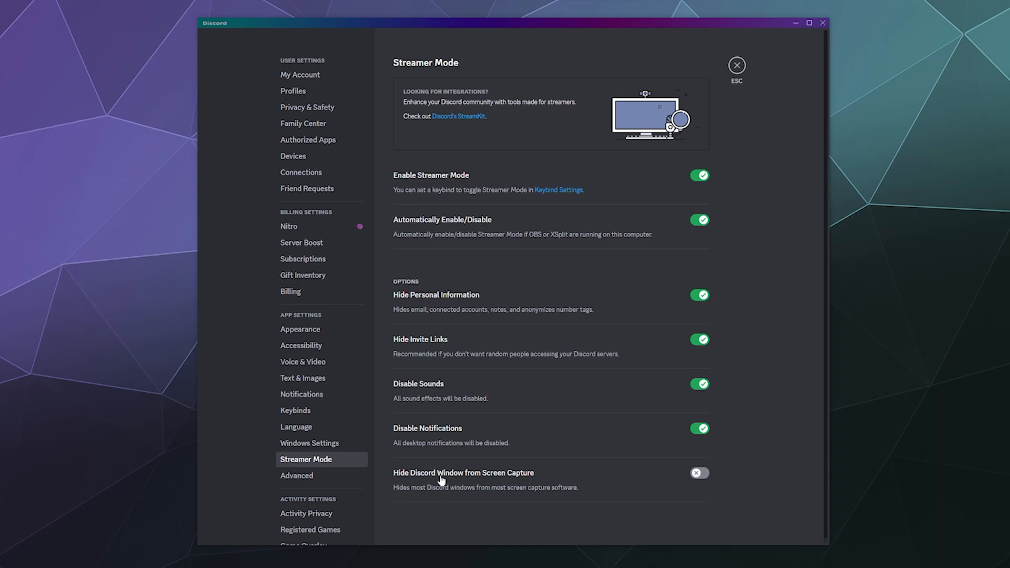
{"action": "mouse_move", "coordinate": [475, 428]}
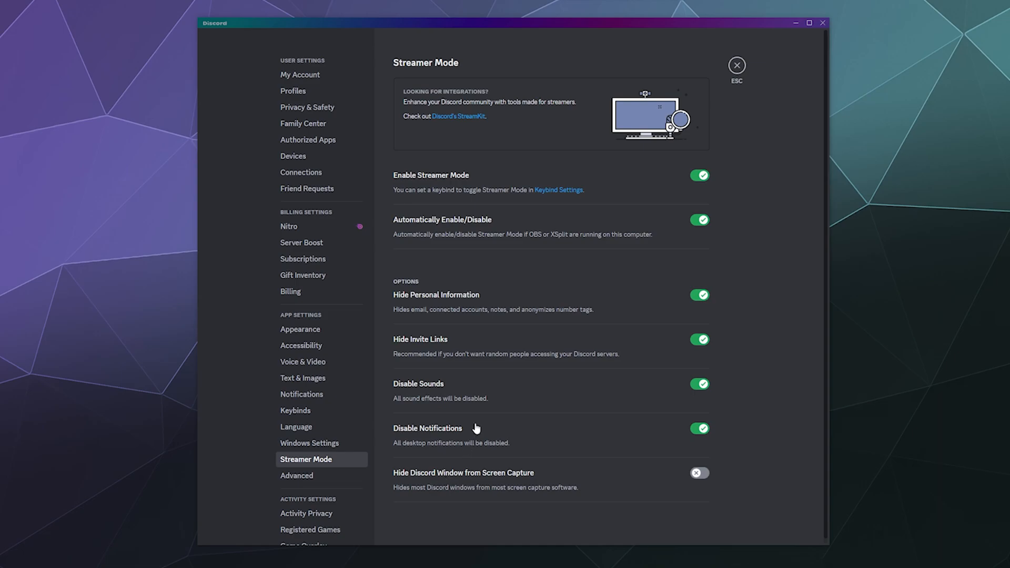
{"action": "mouse_move", "coordinate": [612, 425]}
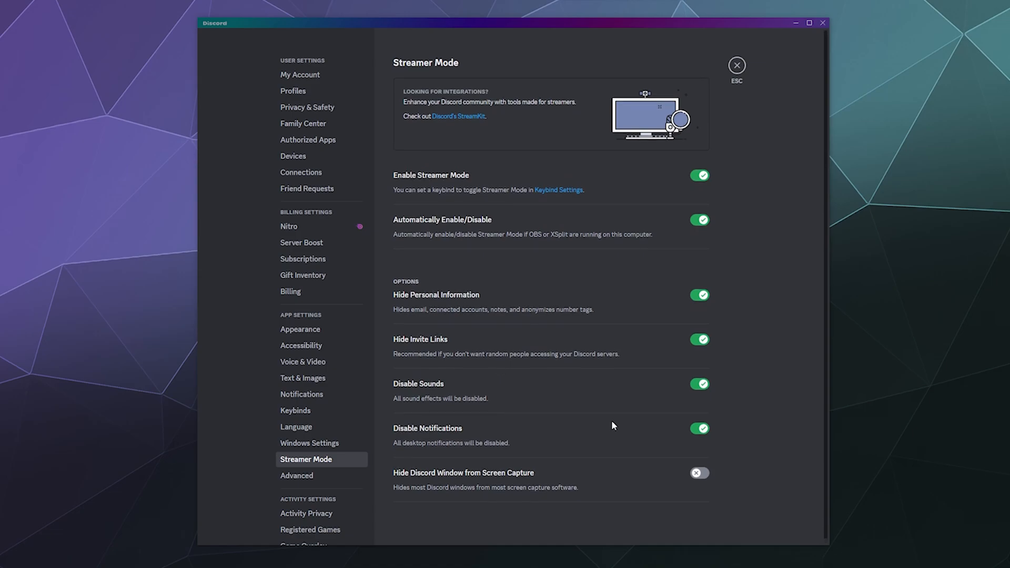
{"action": "mouse_move", "coordinate": [727, 80]}
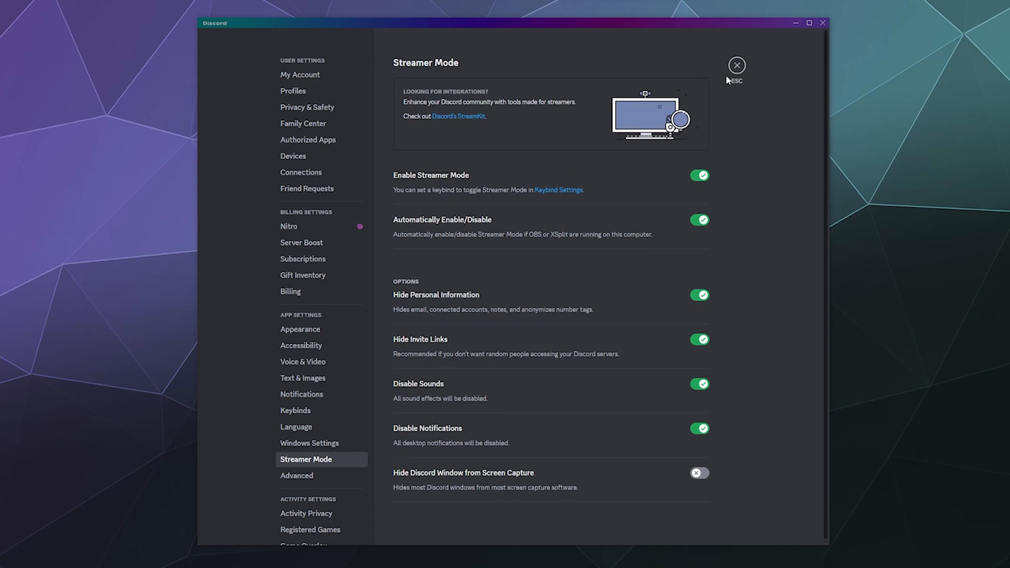
- Return to chat and disable Streamer Mode from the purple top banner
{"action": "left_click", "coordinate": [736, 65]}
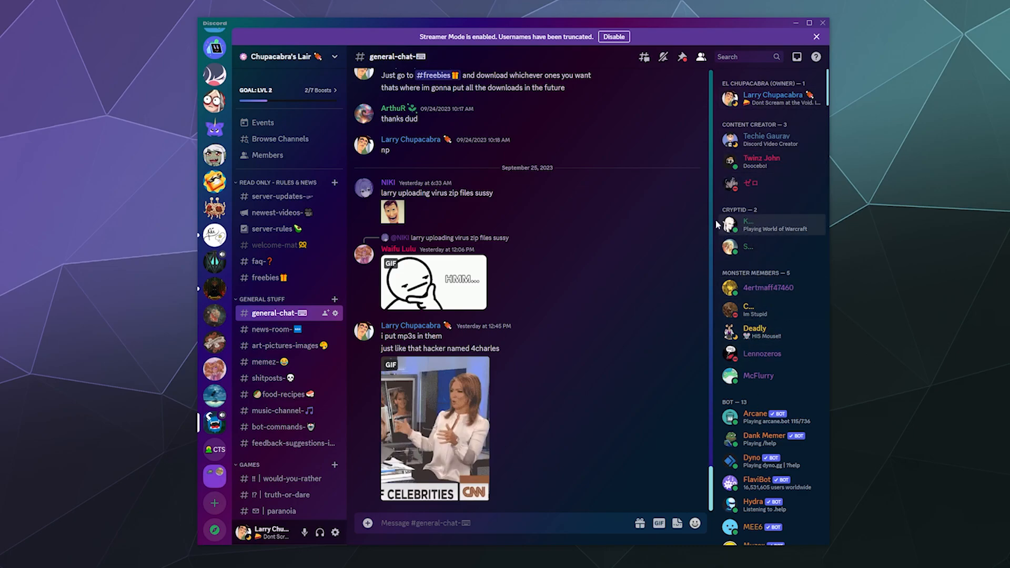
{"action": "mouse_move", "coordinate": [454, 133]}
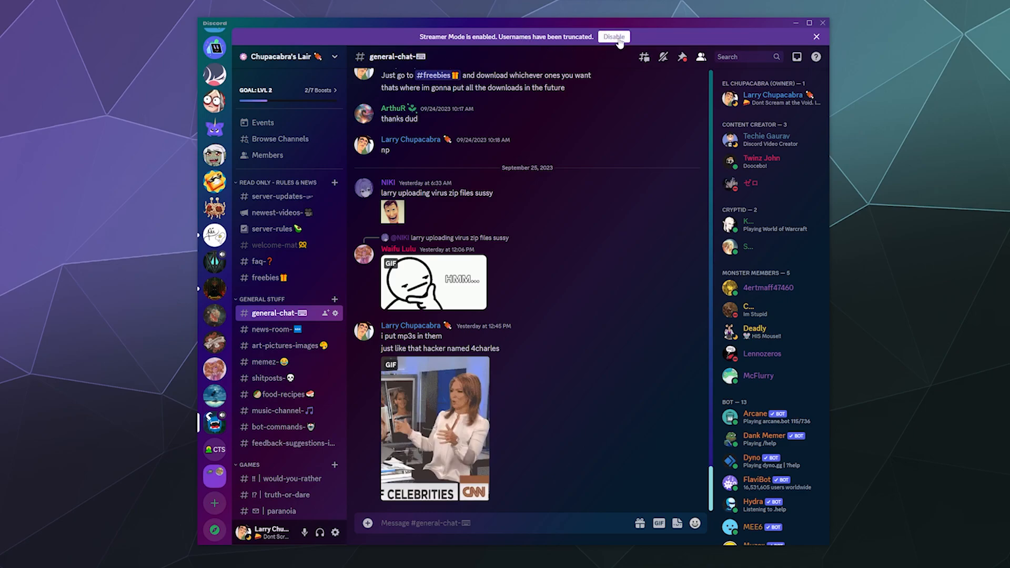
{"action": "left_click", "coordinate": [612, 37]}
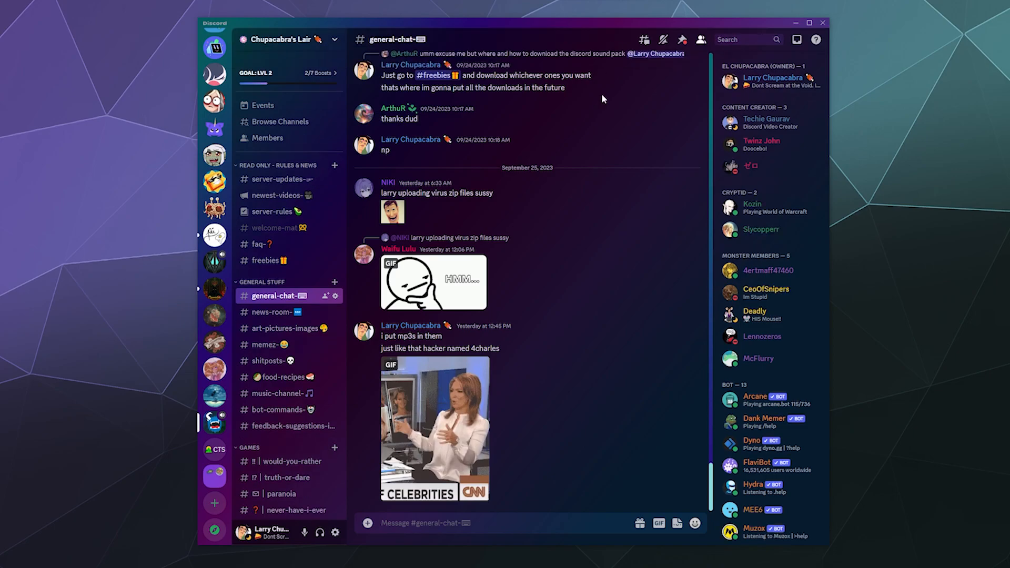
{"action": "mouse_move", "coordinate": [538, 417]}
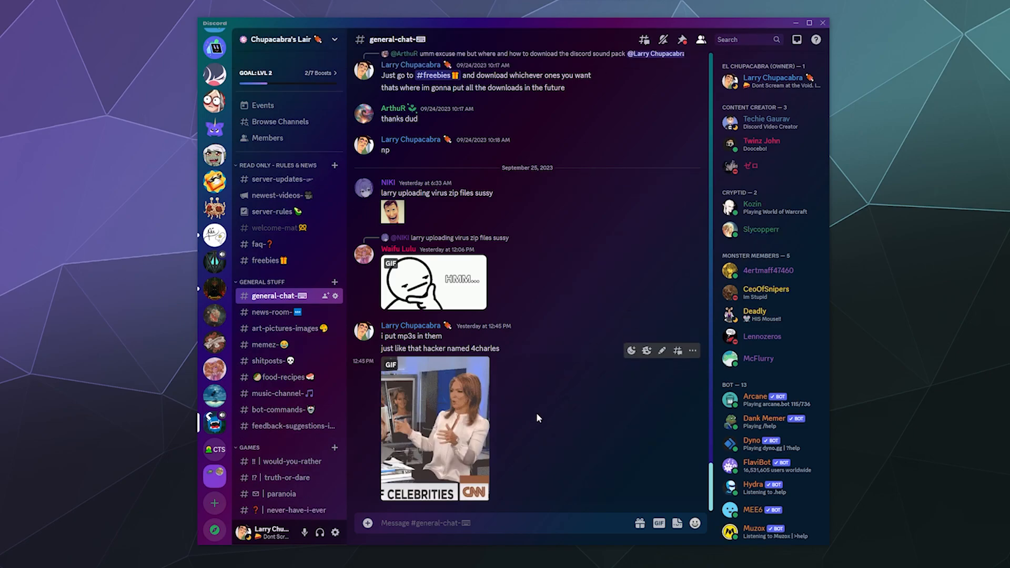
- Reopen User Settings on the Streamer Mode page, now showing the toggle off
{"action": "left_click", "coordinate": [335, 532]}
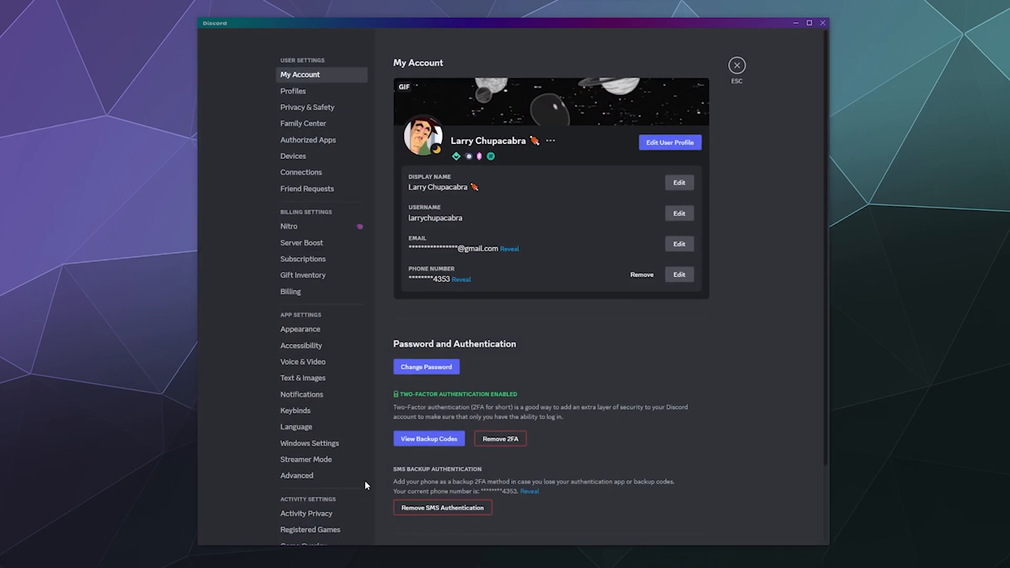
{"action": "left_click", "coordinate": [306, 460]}
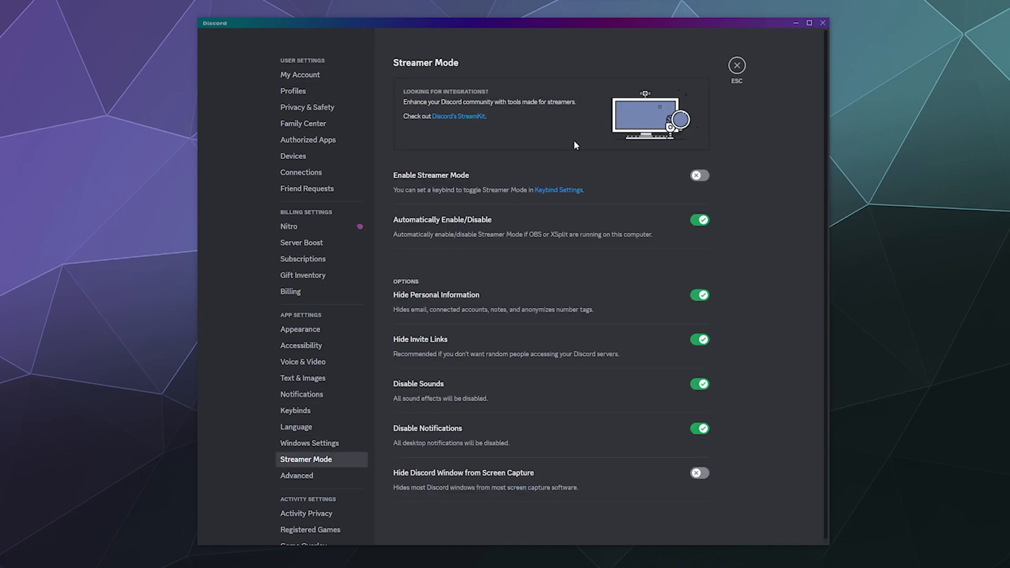
{"action": "mouse_move", "coordinate": [458, 117]}
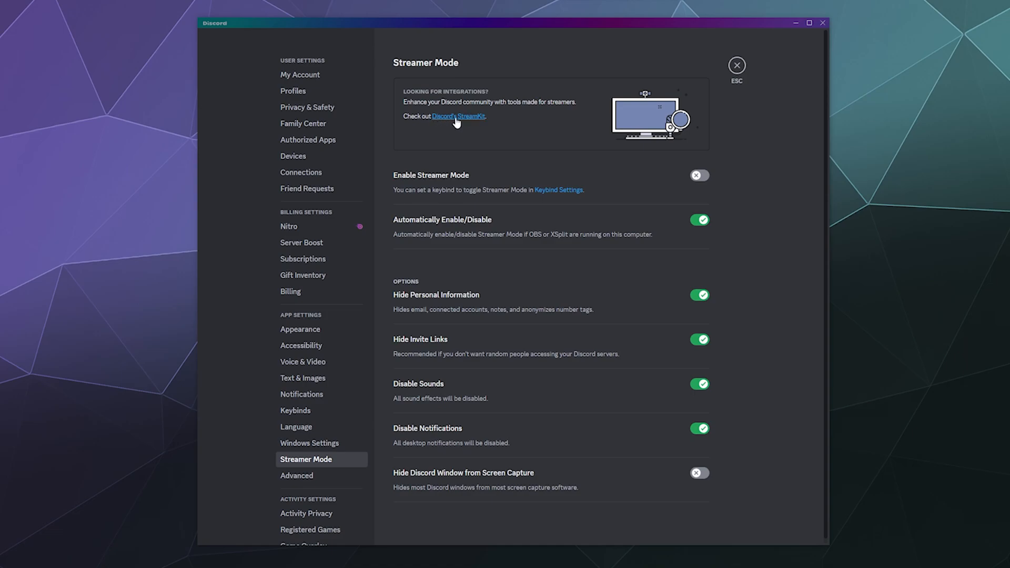
{"action": "mouse_move", "coordinate": [454, 128]}
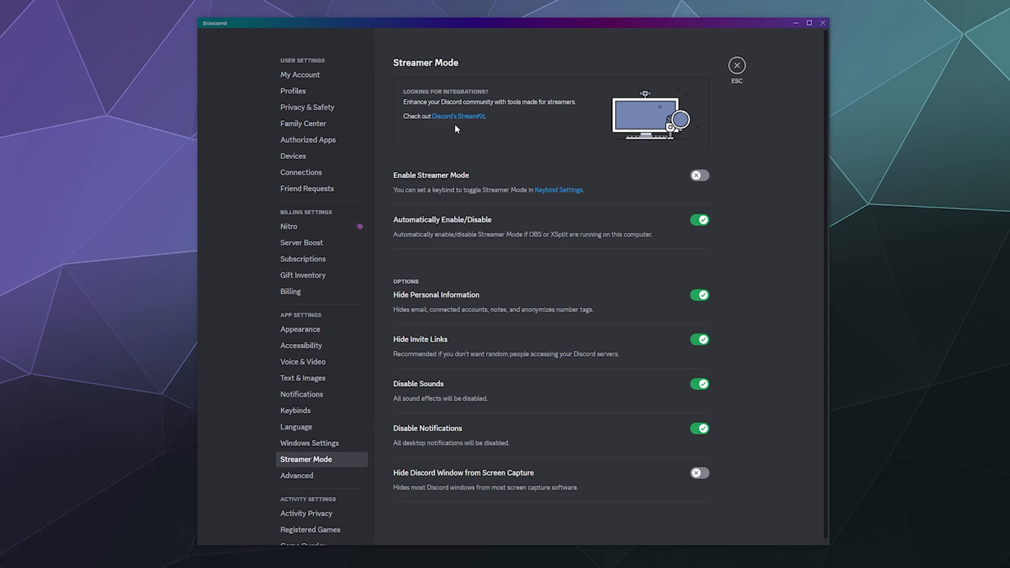
{"action": "mouse_move", "coordinate": [455, 162]}
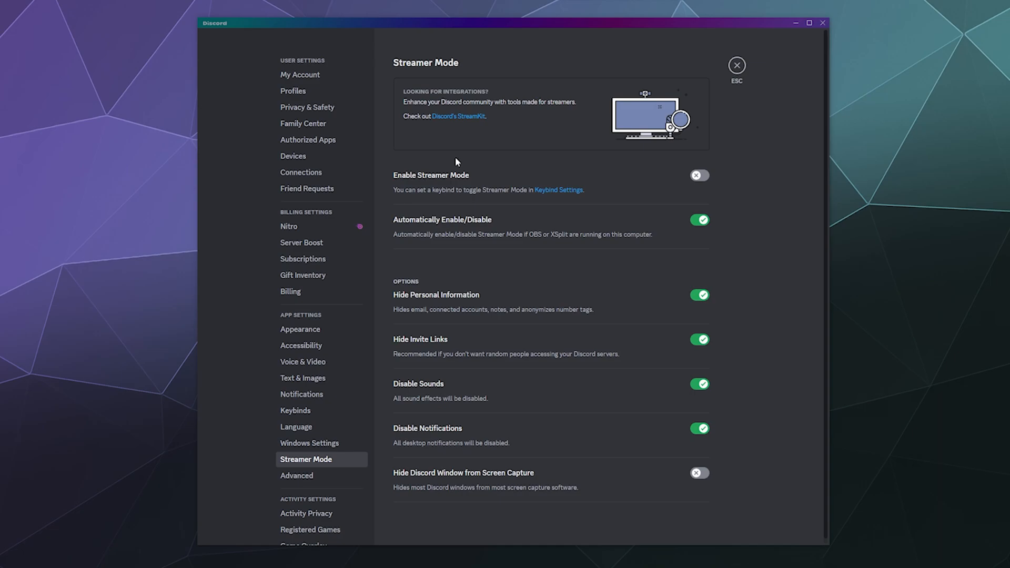
{"action": "mouse_move", "coordinate": [456, 162]}
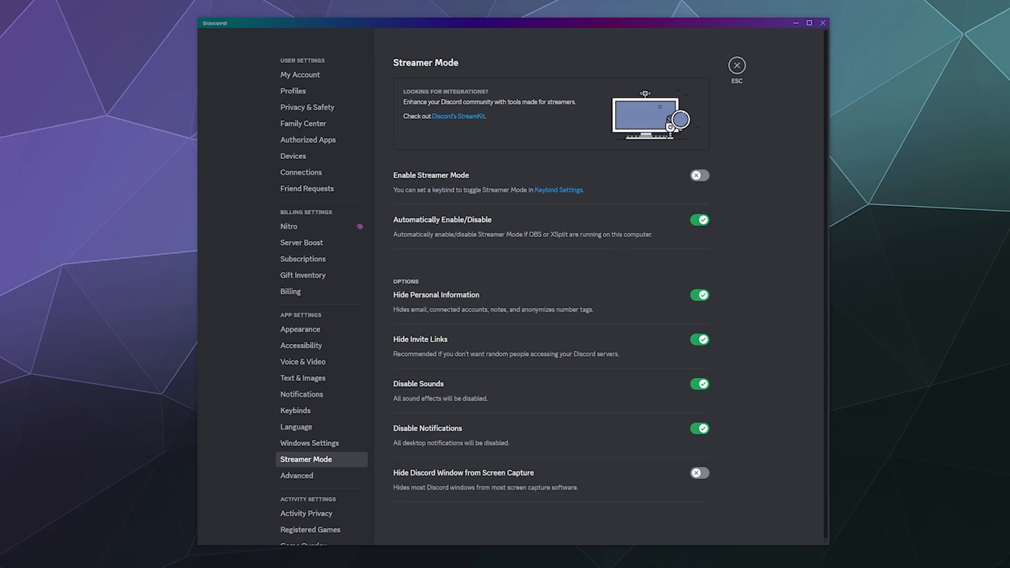